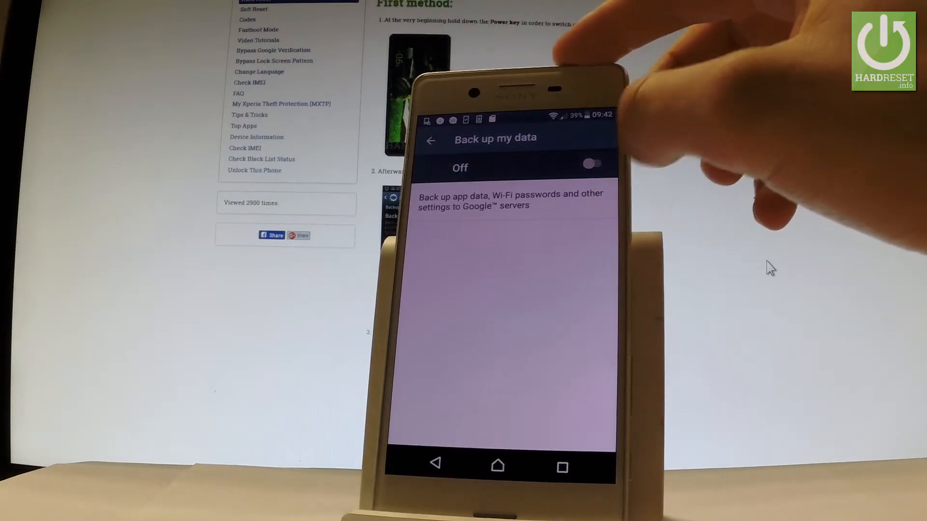
- Turn Back up my data on so app data backs up to Google servers
click(593, 165)
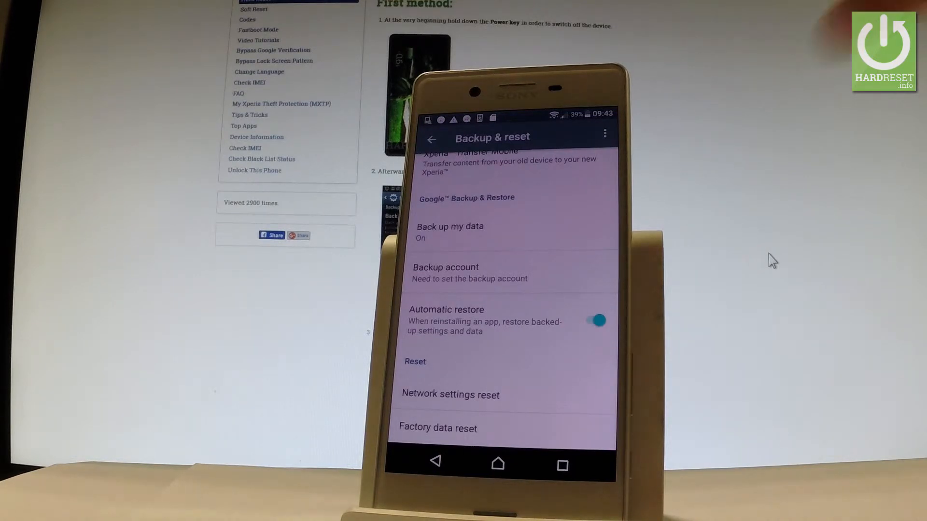
- Choose Add account under Backup account to reach Google sign-in
click(446, 272)
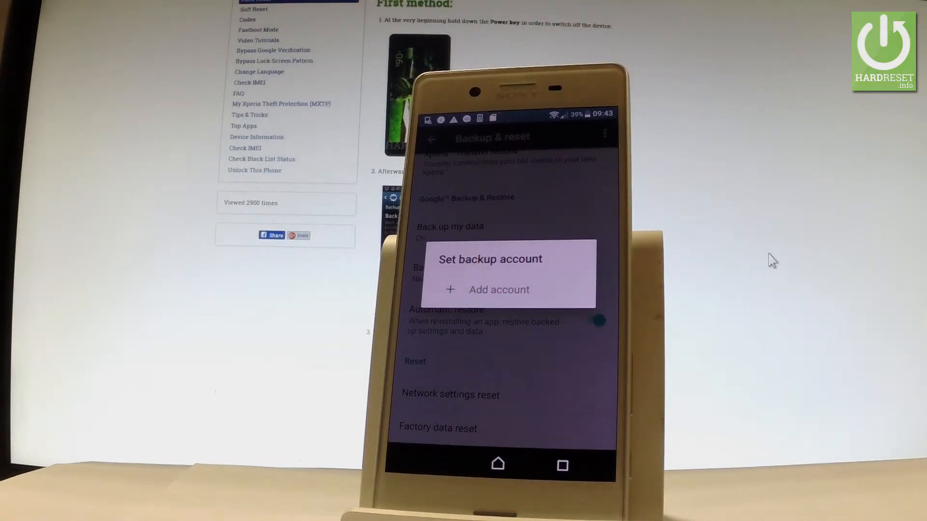
click(499, 290)
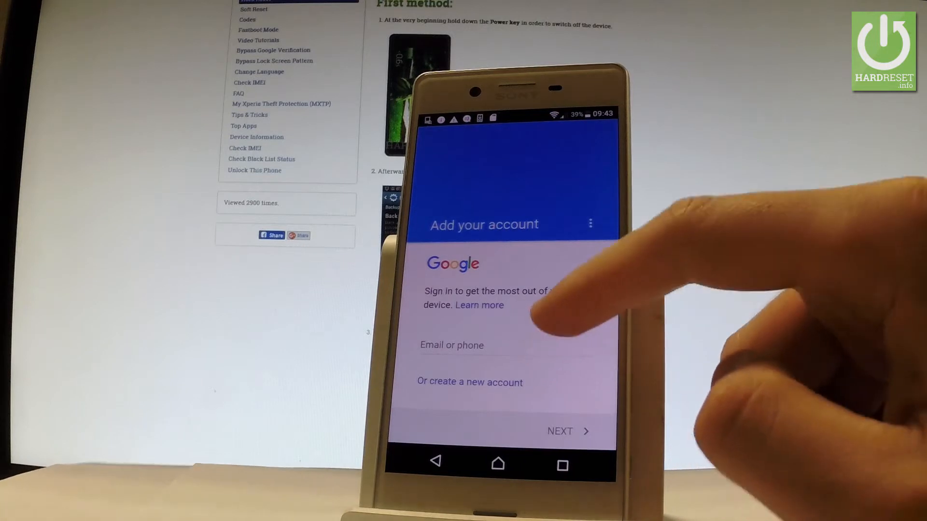
- Enter the Google account email, starting with 'har', in the sign-in field
click(502, 345)
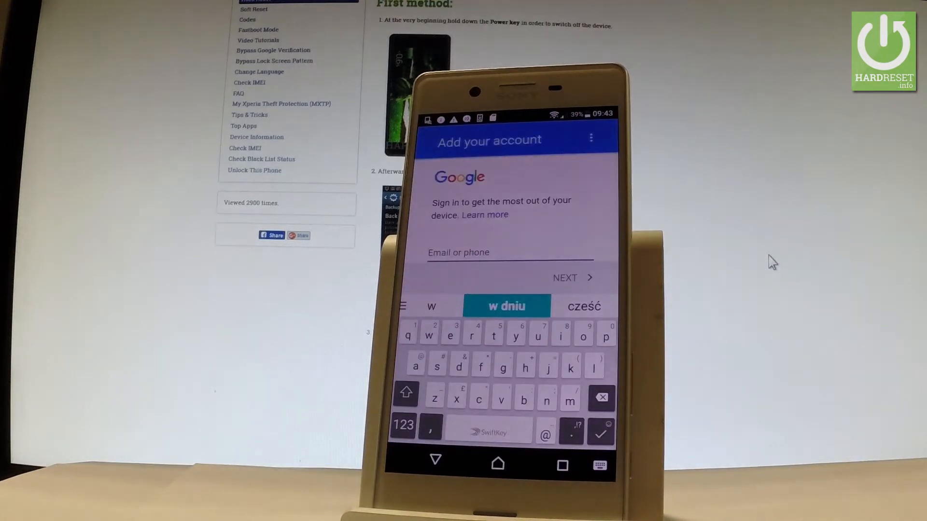
text(har)
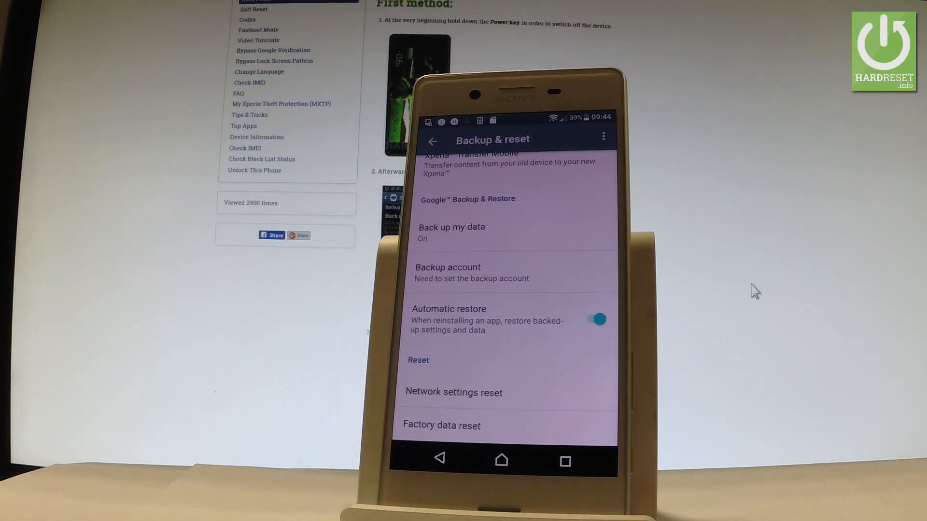
- Reopen the Set backup account dialog showing the newly added Google account
scroll(up, 3)
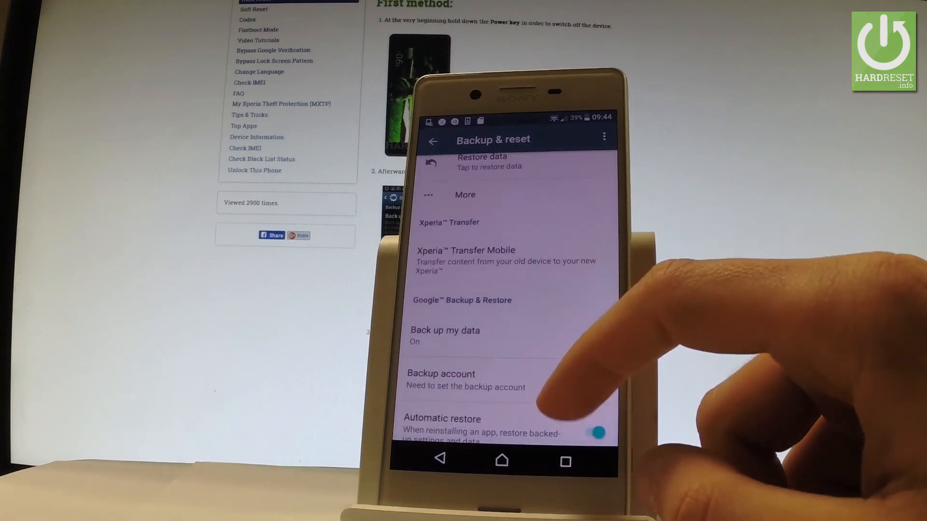
click(440, 373)
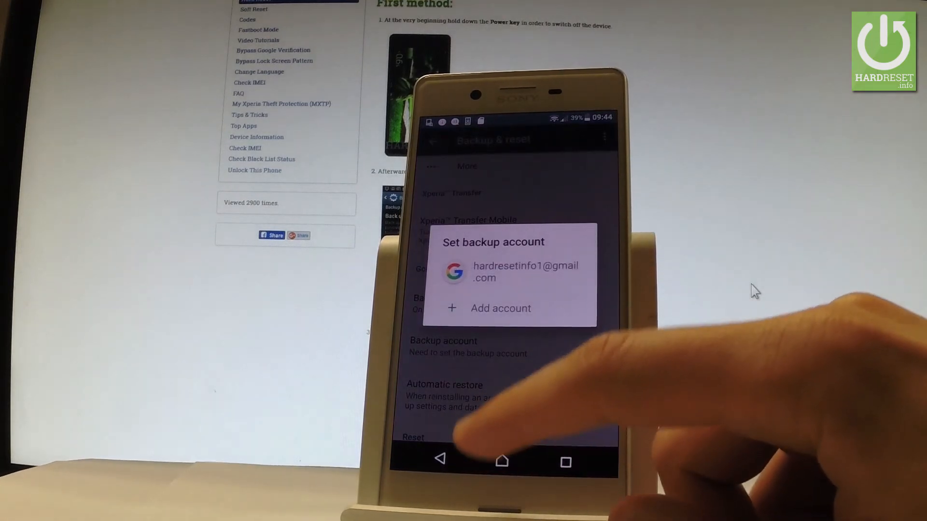